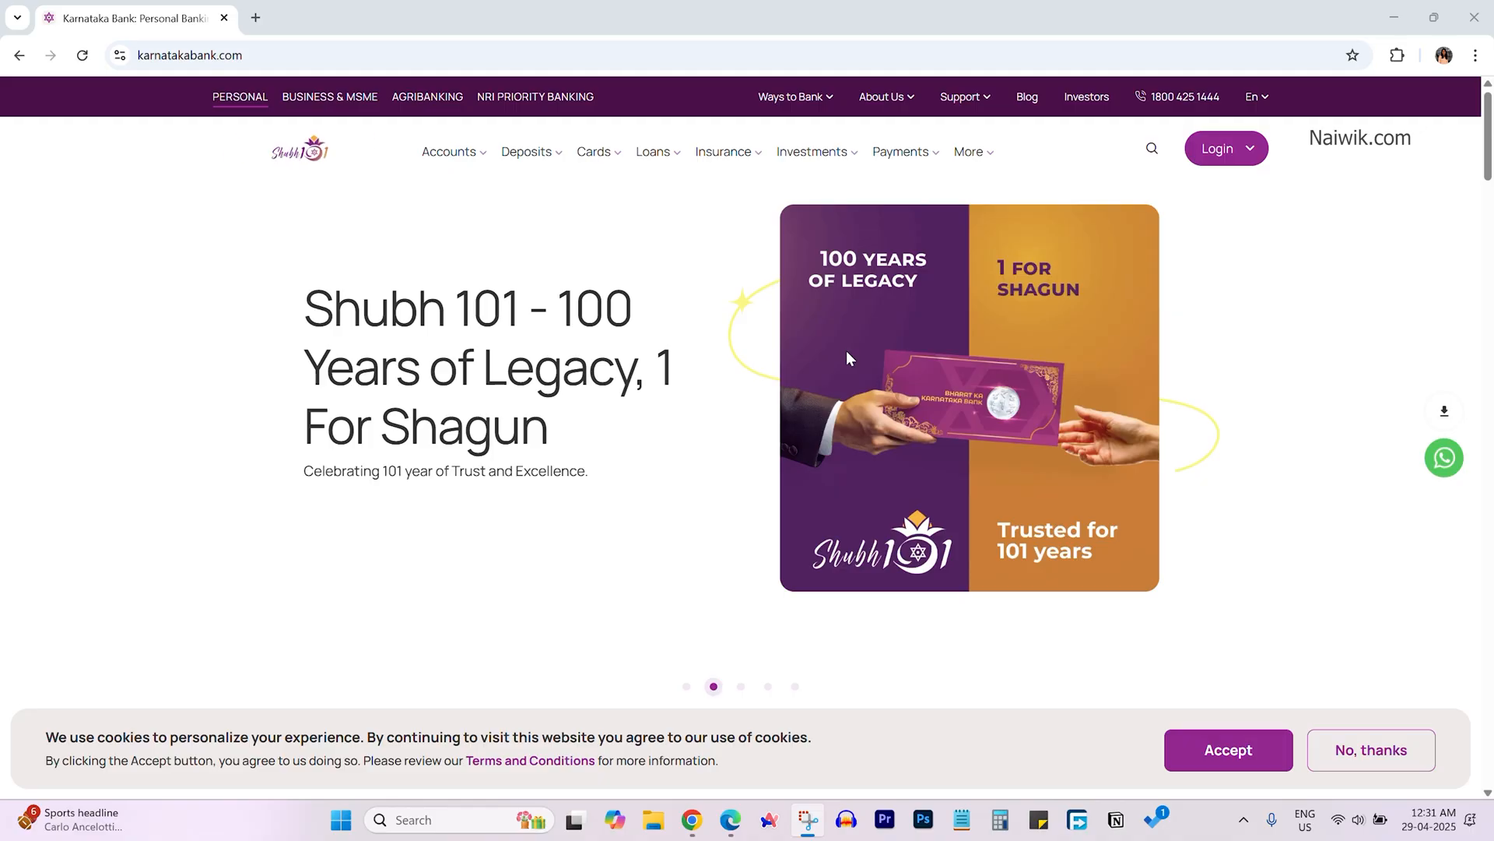
{"action": "mouse_move", "coordinate": [441, 223]}
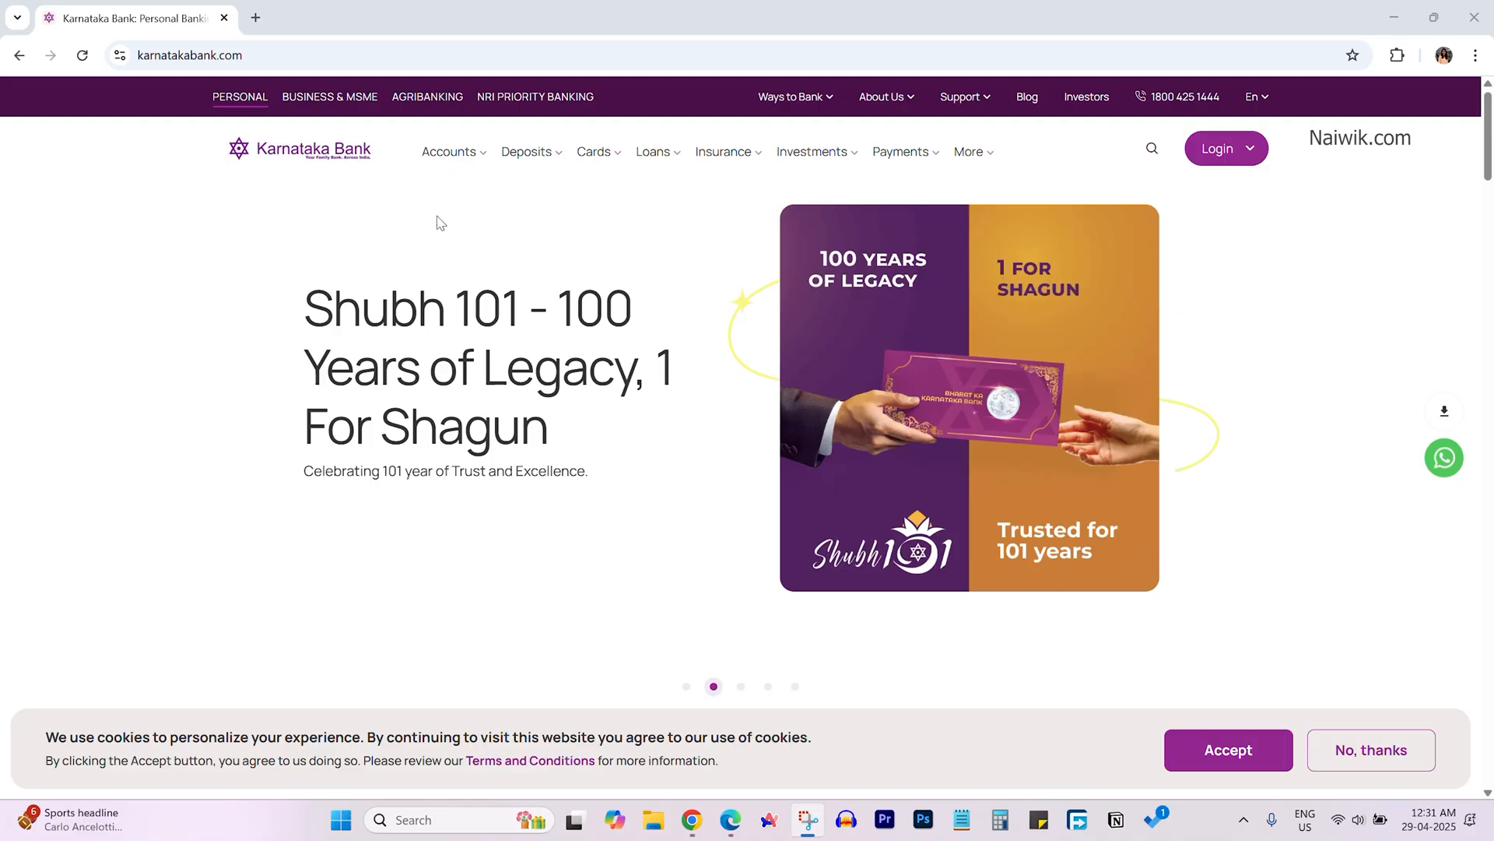
- Reach the personal Internet Banking login page via Login > Internet Banking > Personal
{"action": "left_click", "coordinate": [1226, 147]}
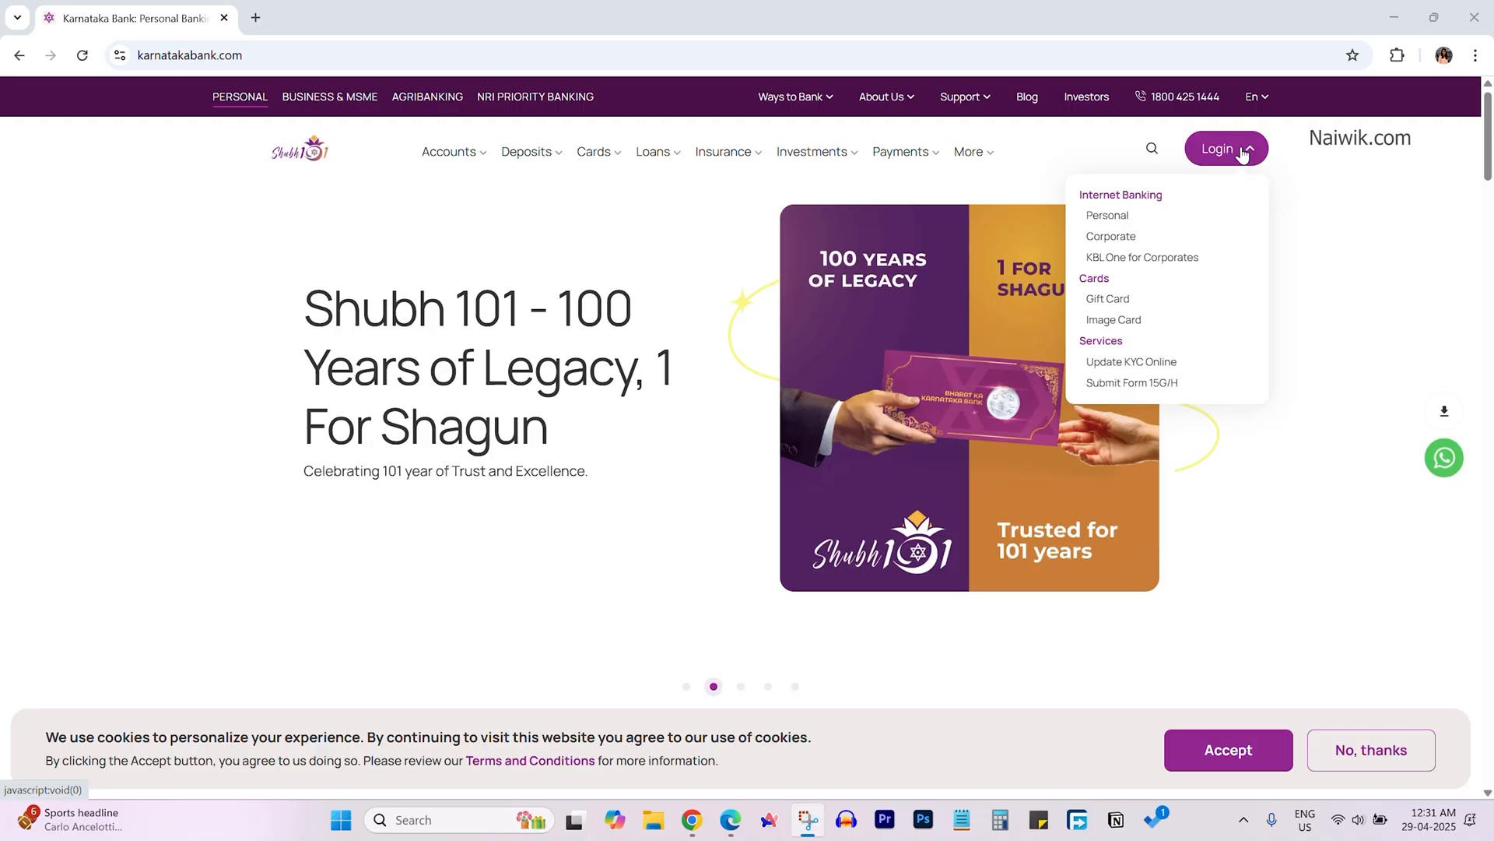
{"action": "left_click", "coordinate": [1108, 216]}
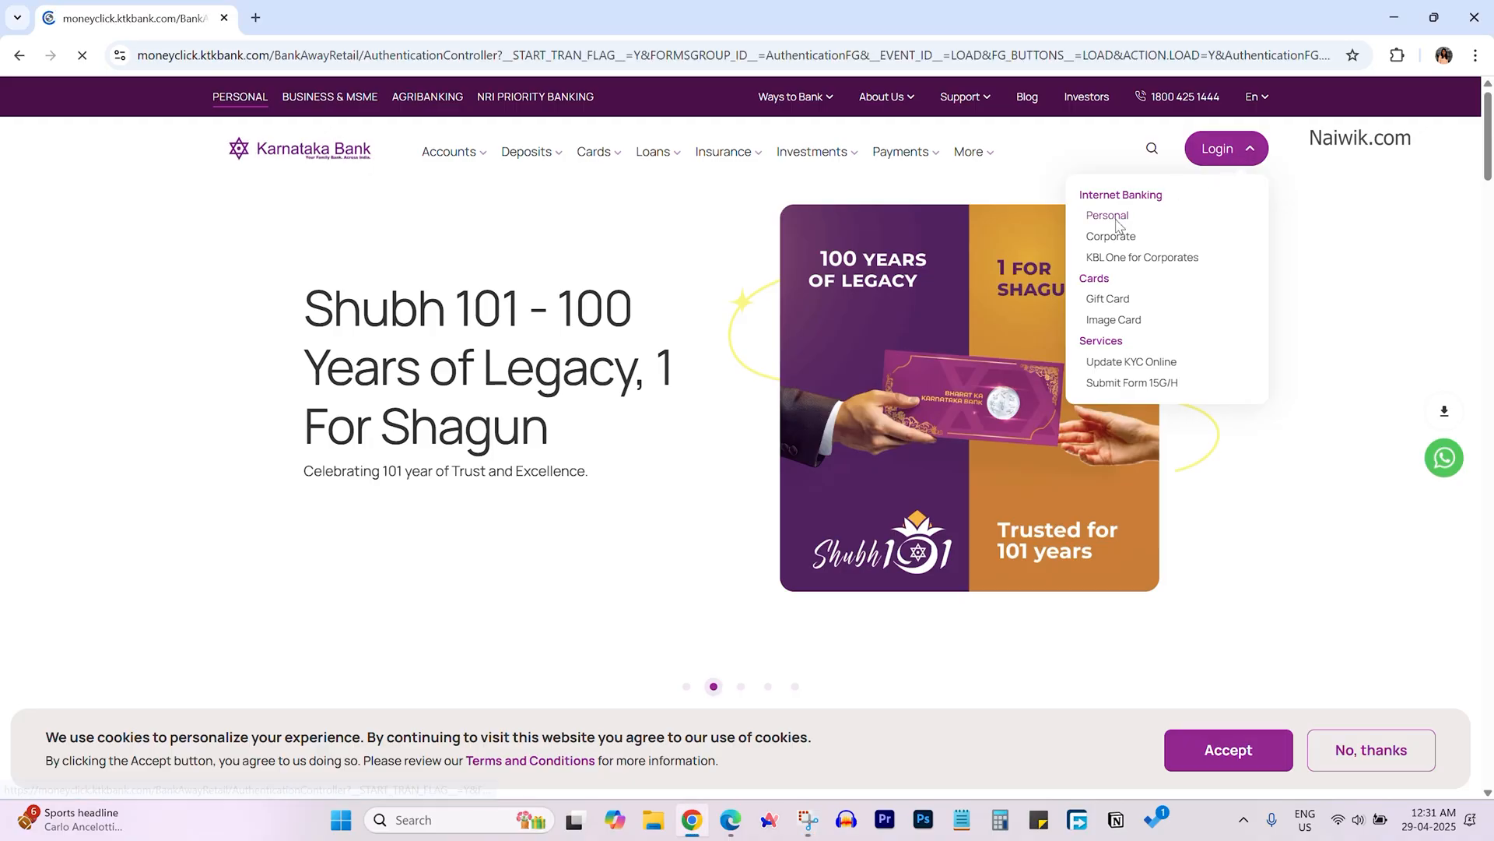
{"action": "left_click", "coordinate": [1107, 215]}
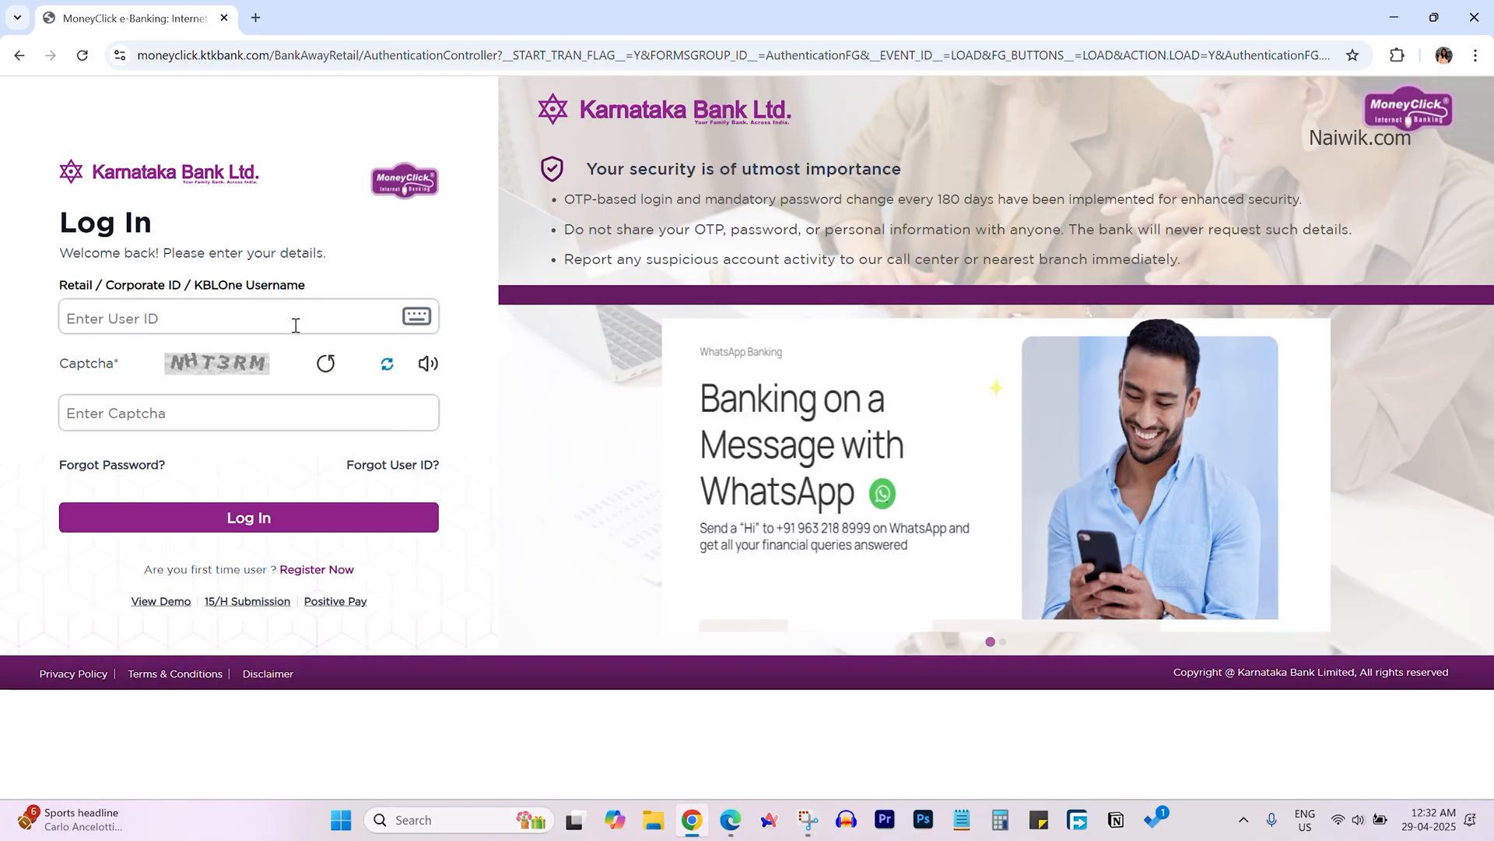
- Log in with the User ID, captcha and password to reach the dashboard
{"action": "left_click", "coordinate": [247, 517]}
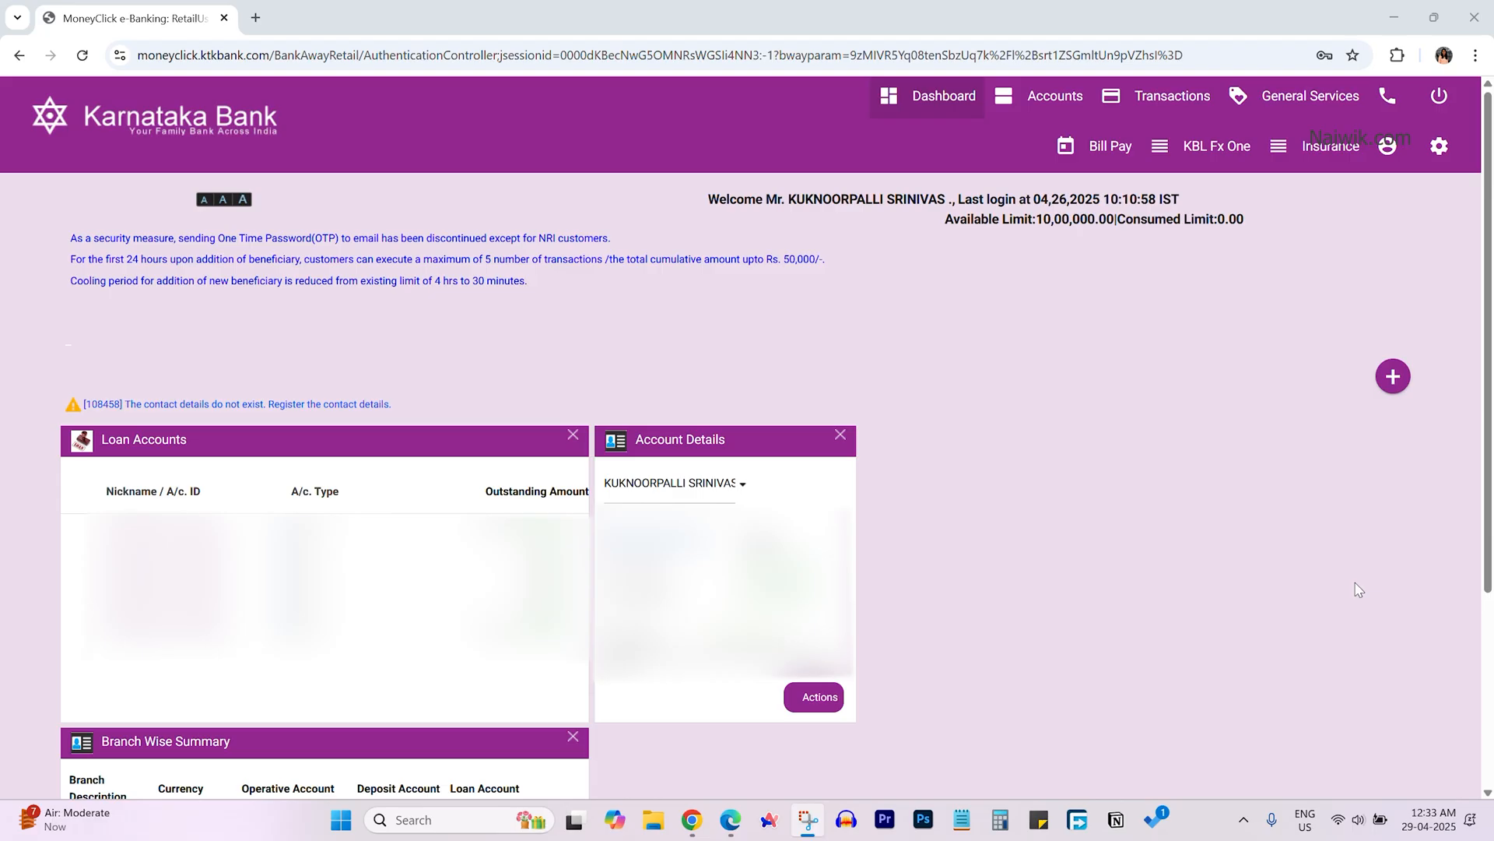
{"action": "mouse_move", "coordinate": [1355, 610]}
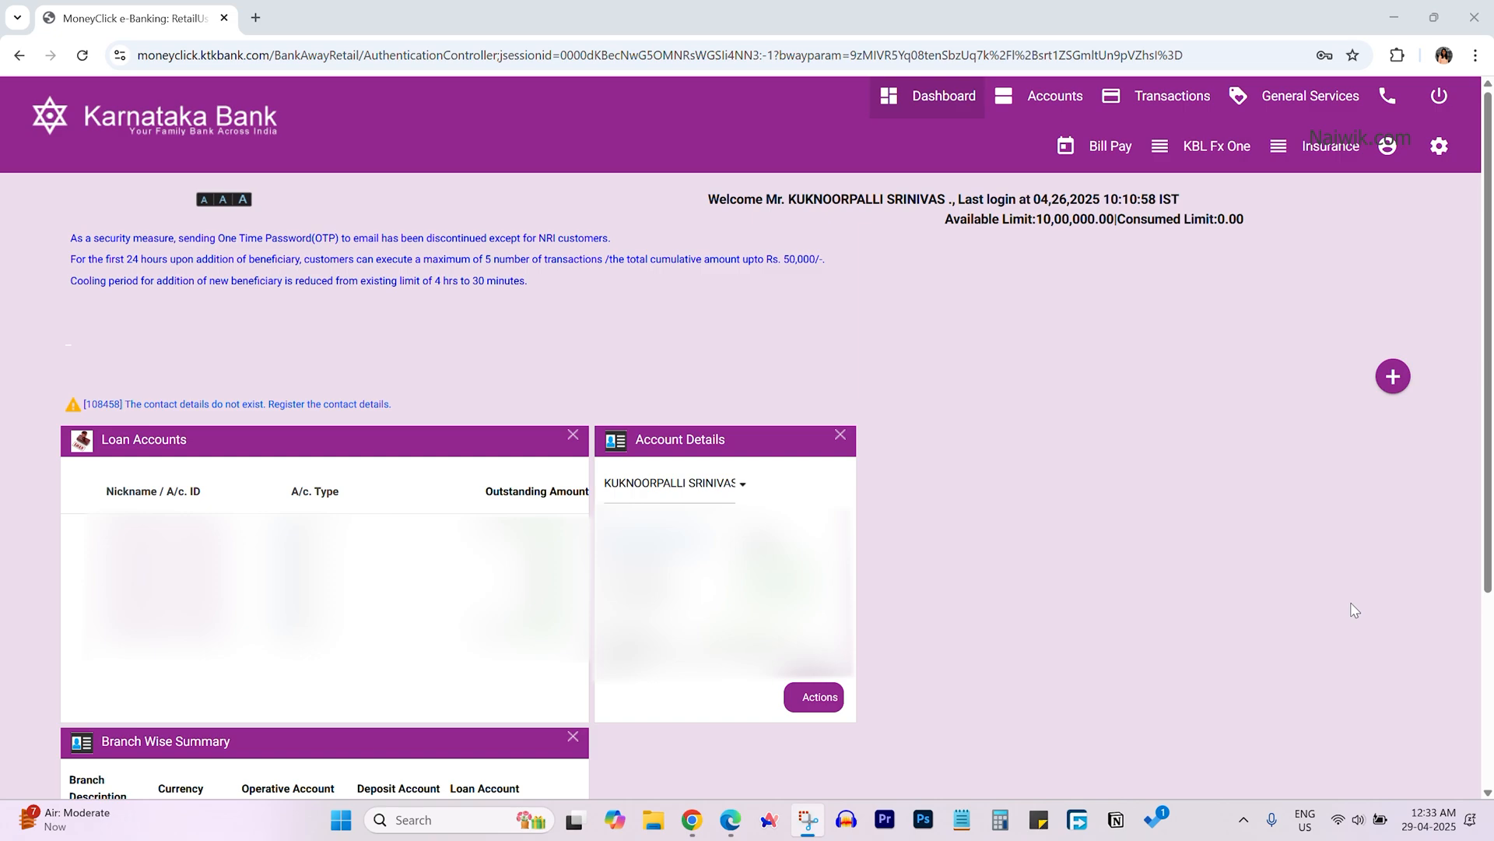
{"action": "mouse_move", "coordinate": [1010, 527]}
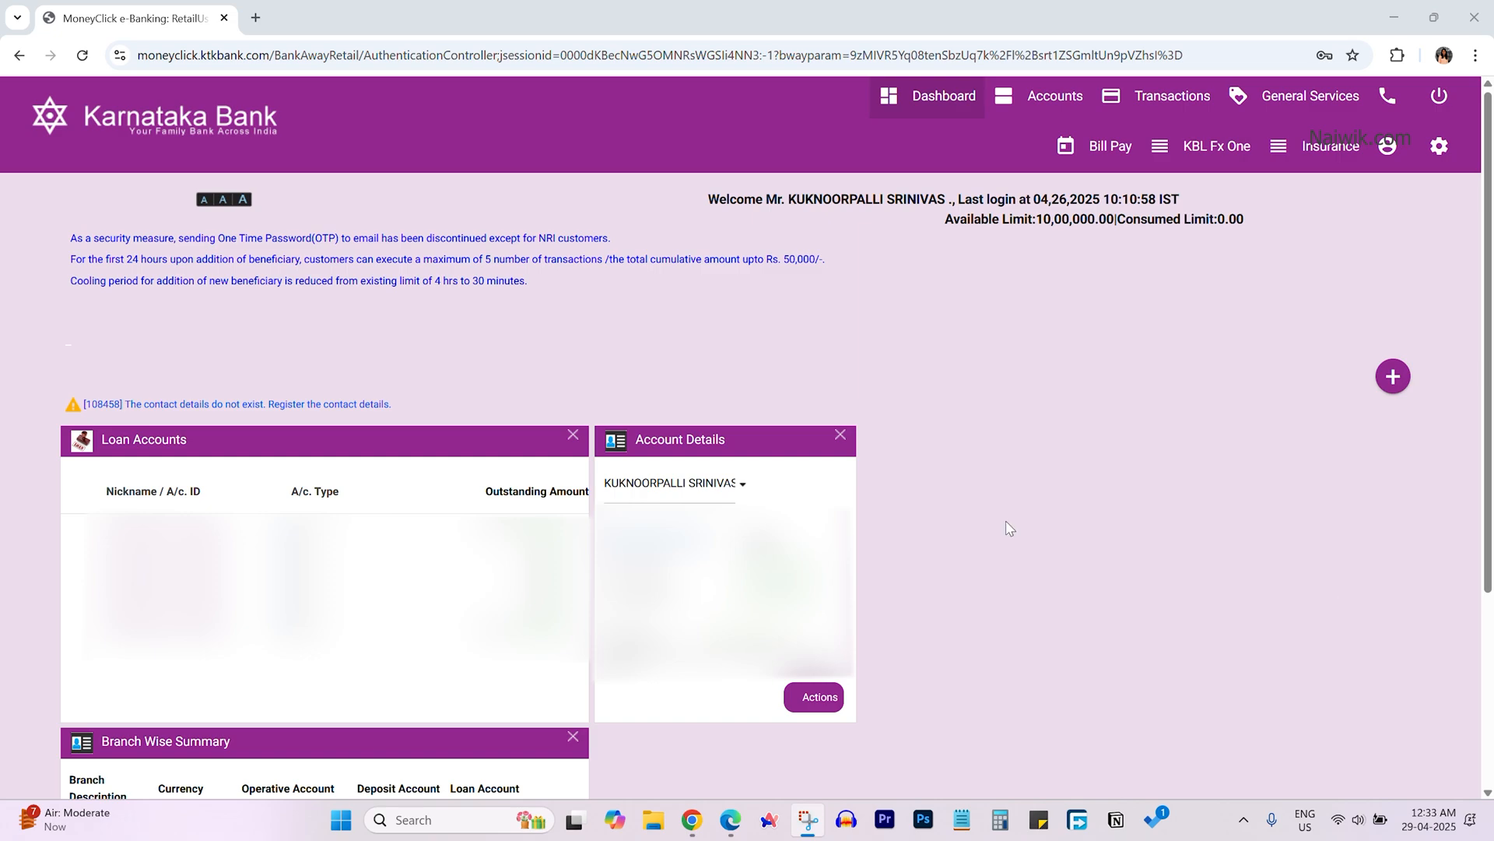
- Open Transactions > Beneficiary Management > Add/Modify/Delete Beneficiary
{"action": "left_click", "coordinate": [1172, 95]}
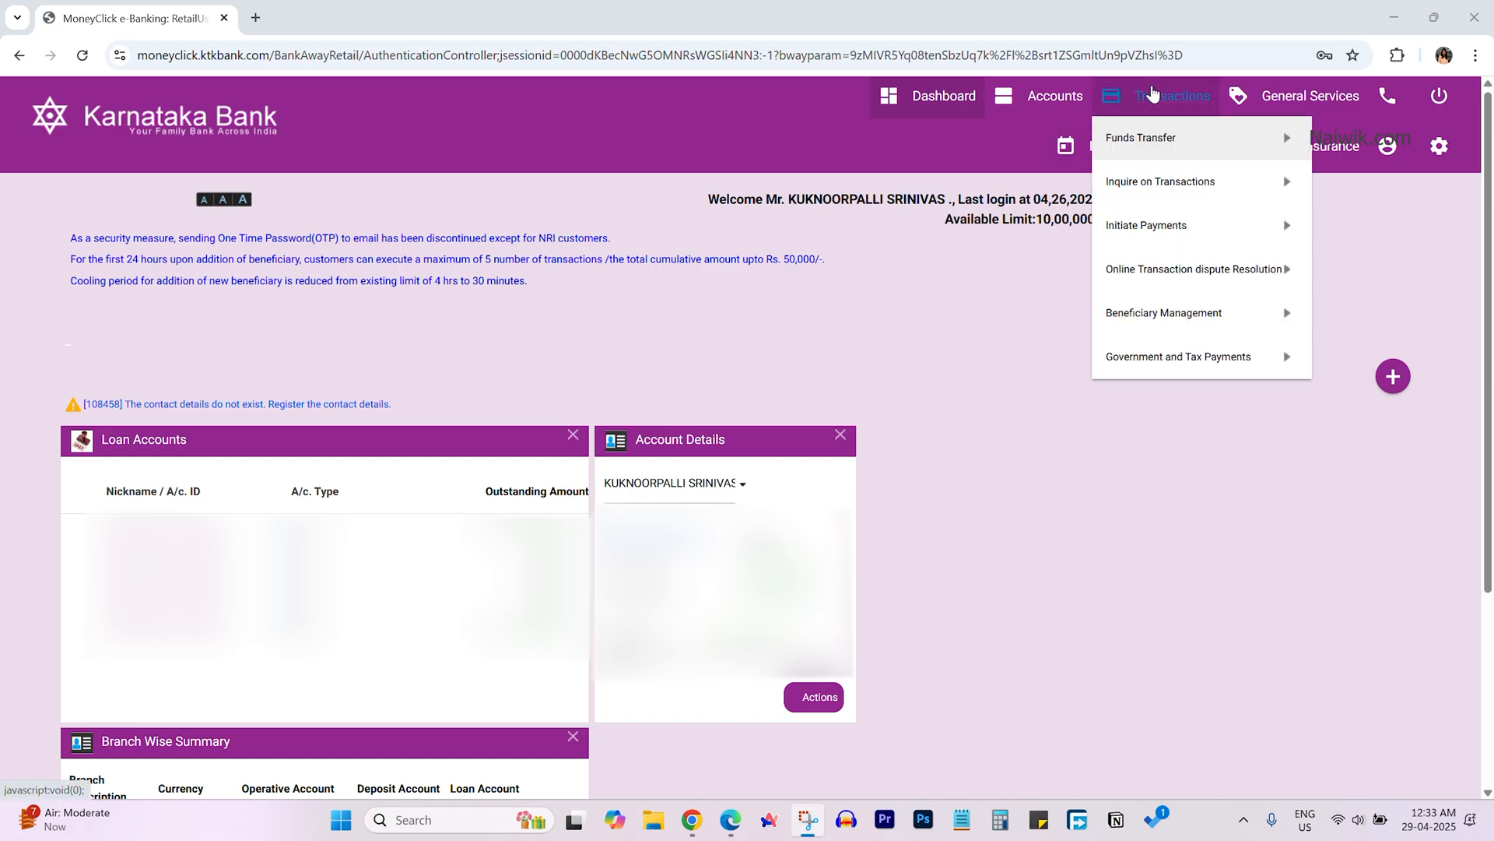
{"action": "mouse_move", "coordinate": [1164, 313]}
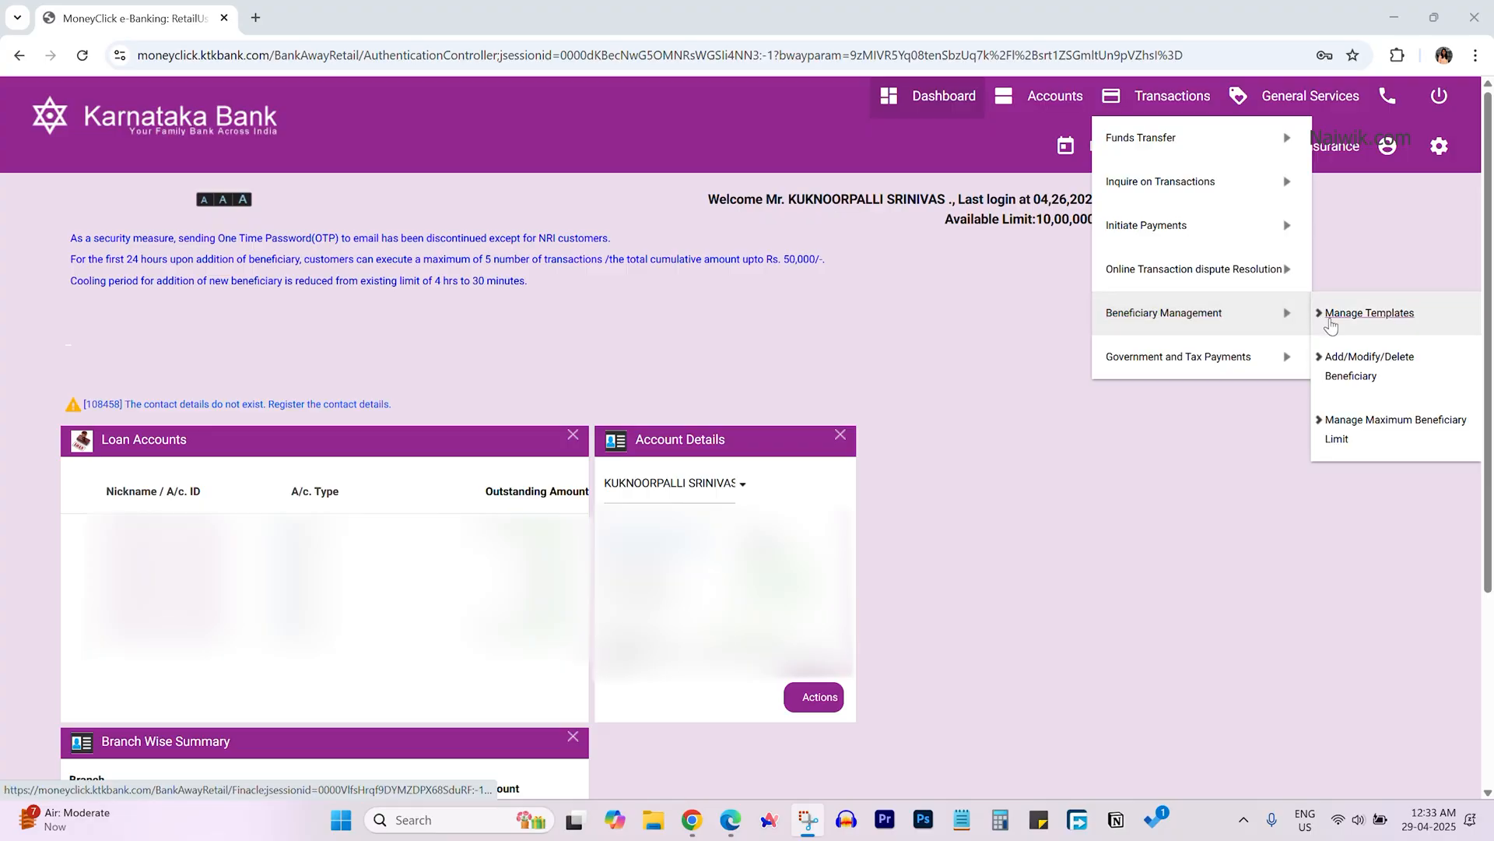
{"action": "mouse_move", "coordinate": [1368, 366]}
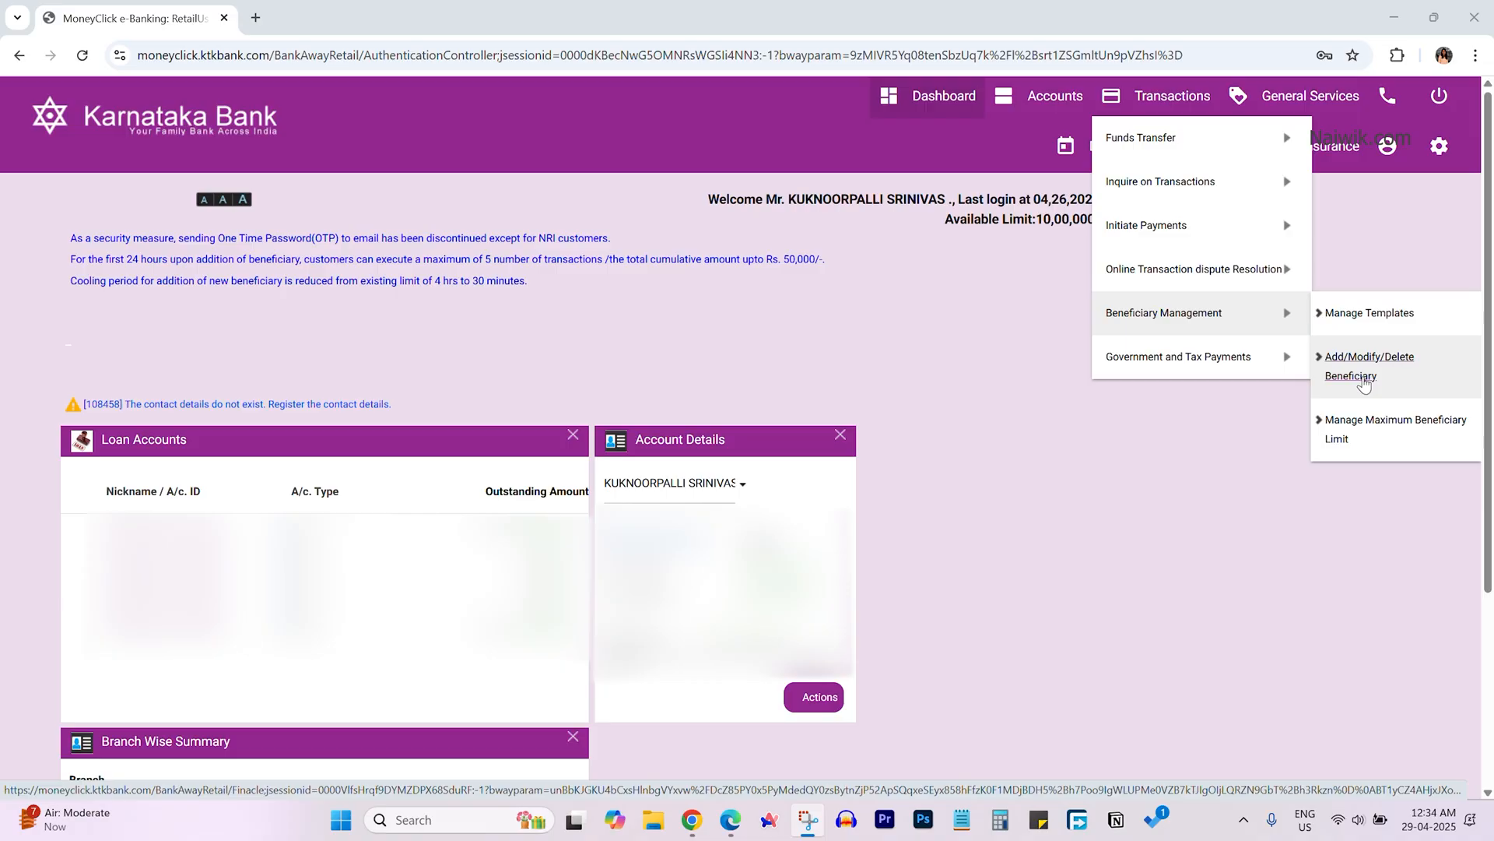
{"action": "left_click", "coordinate": [1370, 365]}
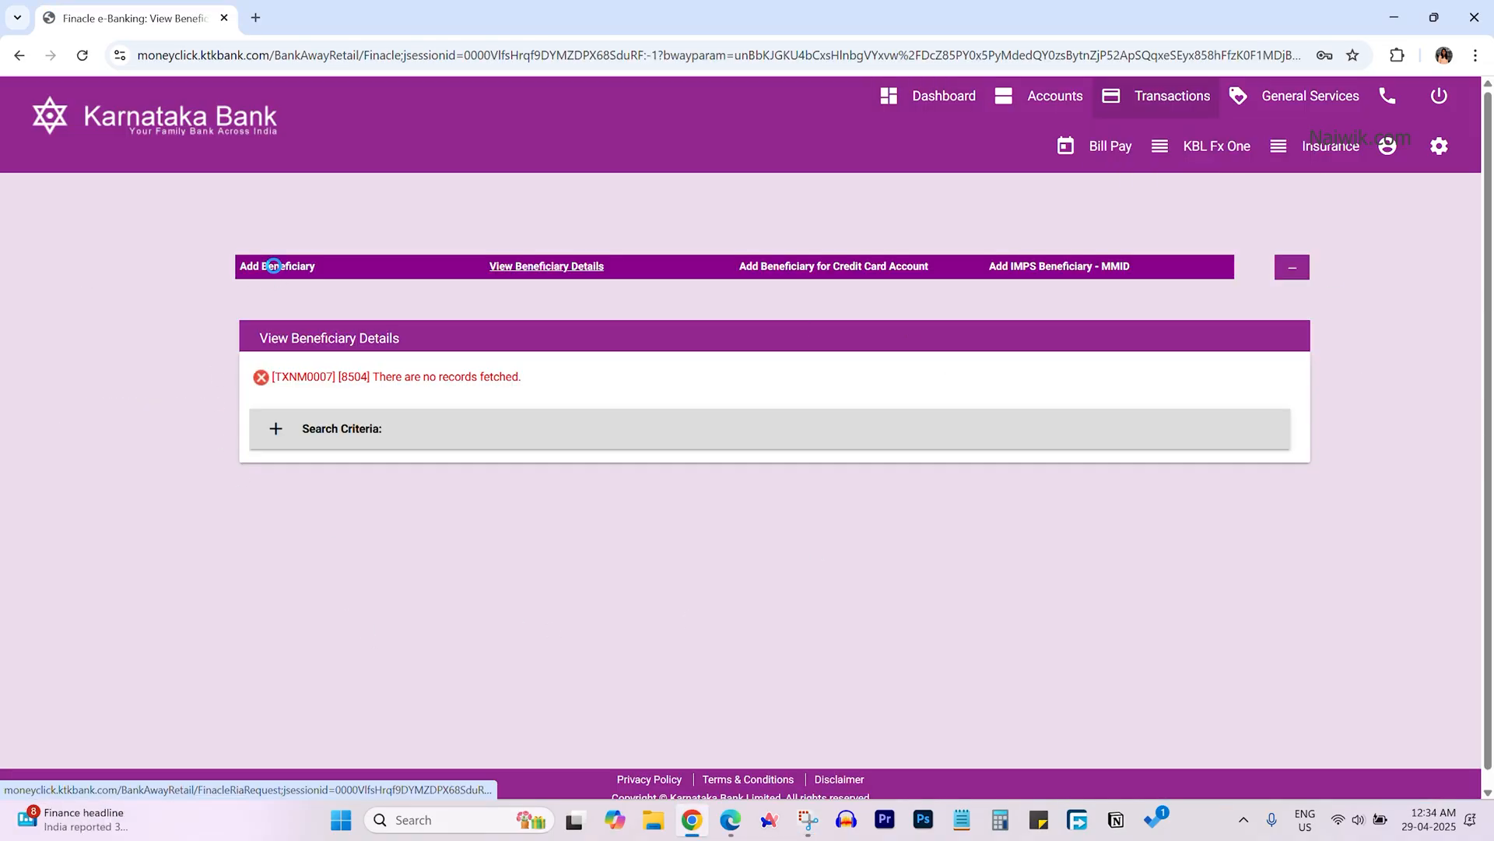
- Start a new beneficiary and set Network & Bank Identifier to Other Bank
{"action": "left_click", "coordinate": [276, 266]}
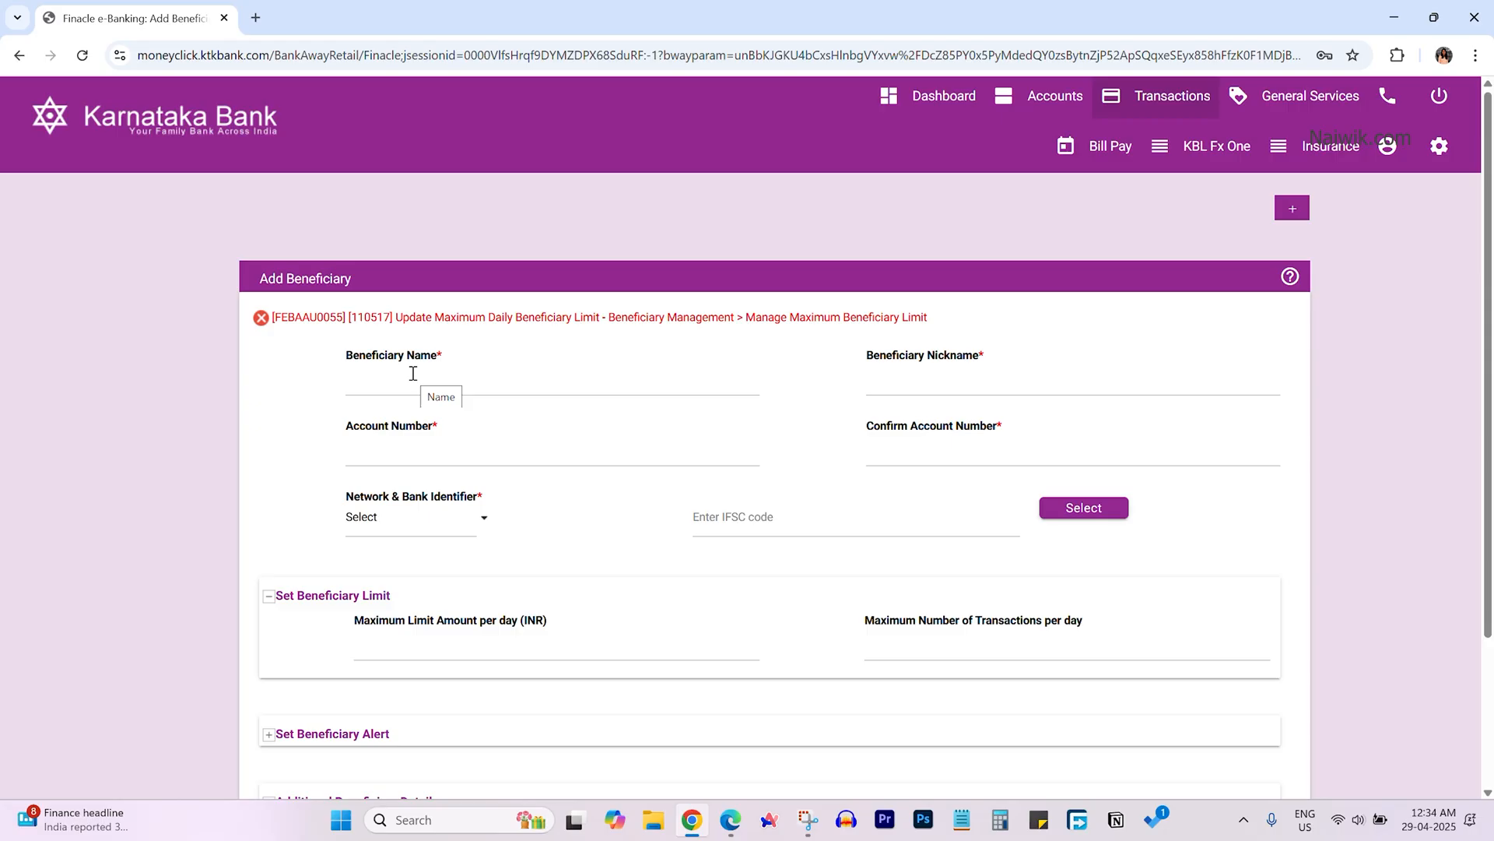
{"action": "left_click", "coordinate": [1072, 375]}
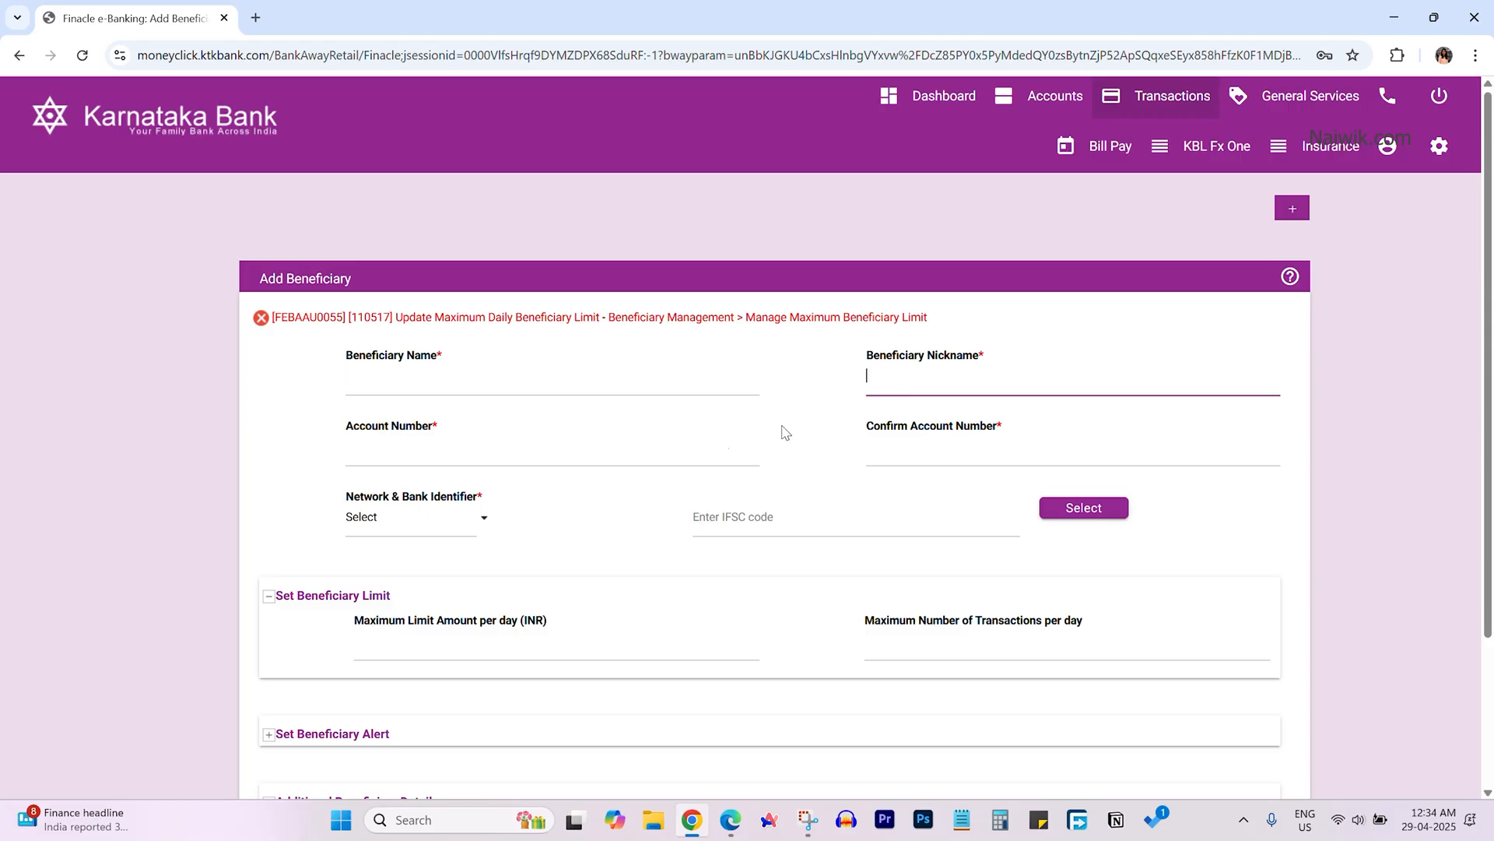
{"action": "left_click", "coordinate": [551, 449]}
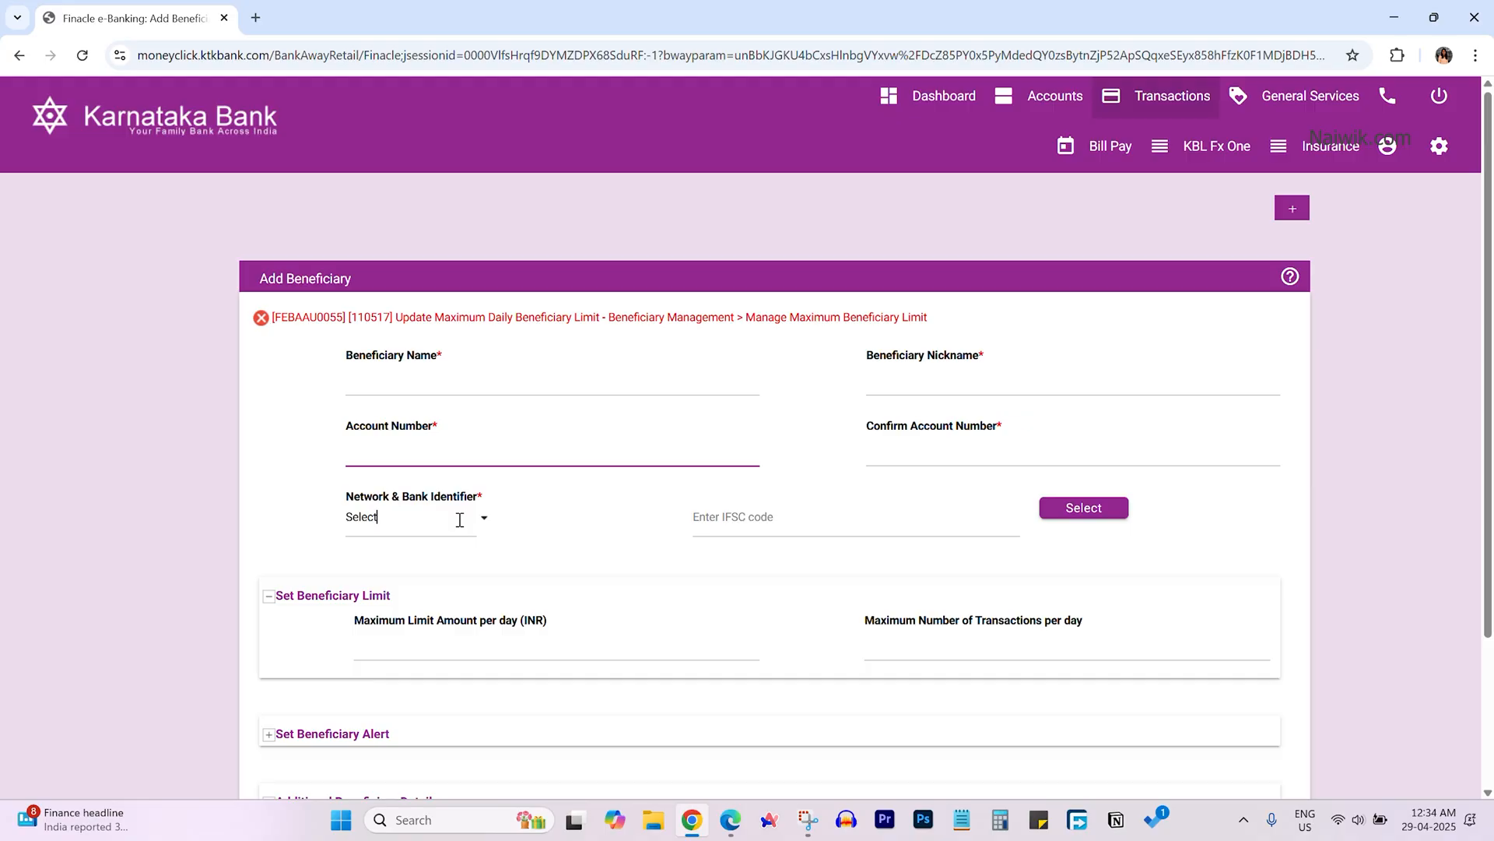
{"action": "left_click", "coordinate": [483, 518]}
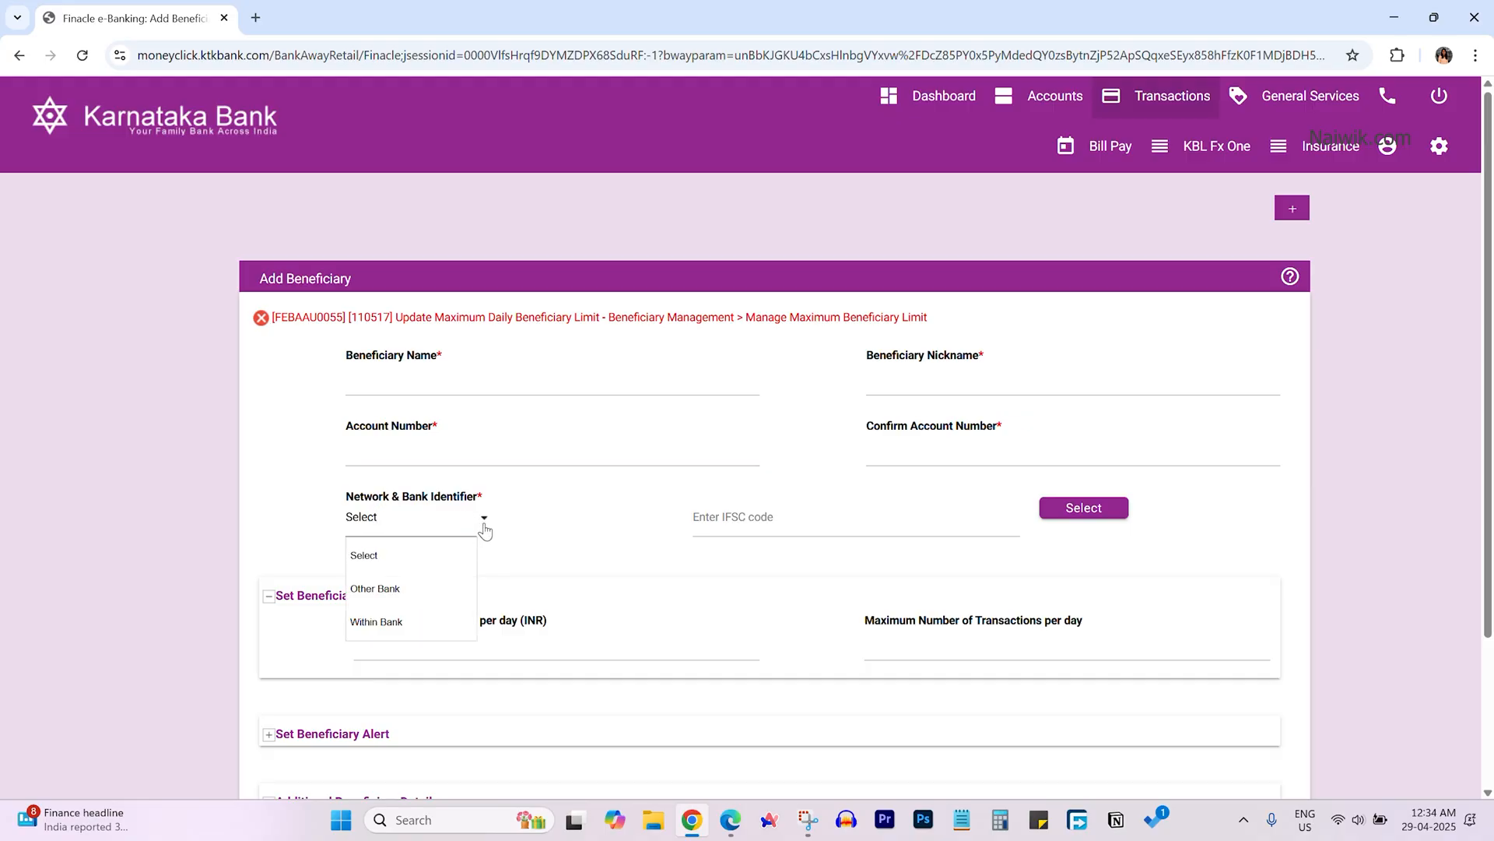
{"action": "mouse_move", "coordinate": [441, 586]}
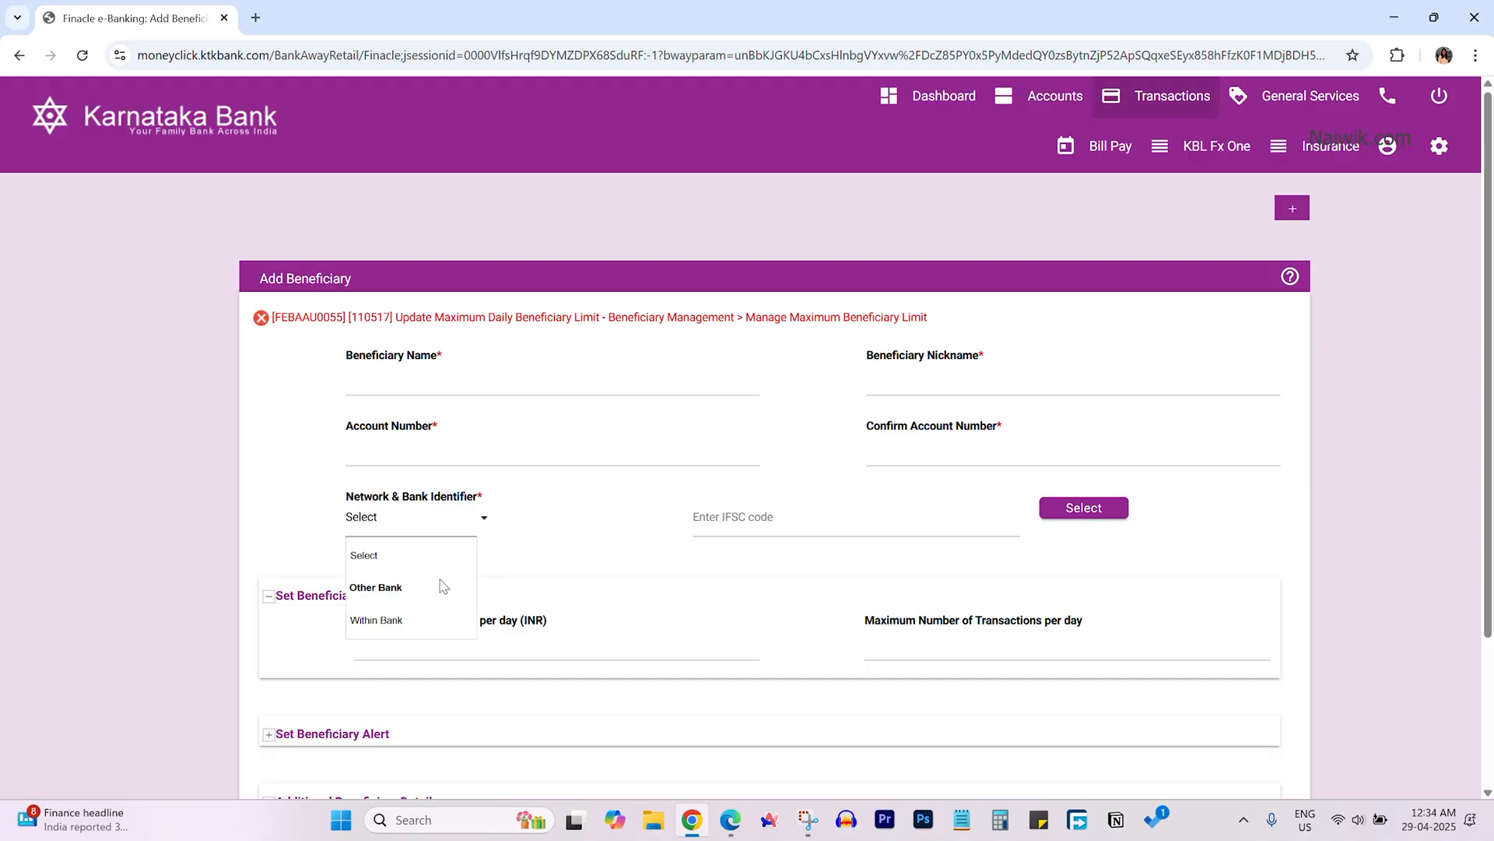
{"action": "mouse_move", "coordinate": [428, 590]}
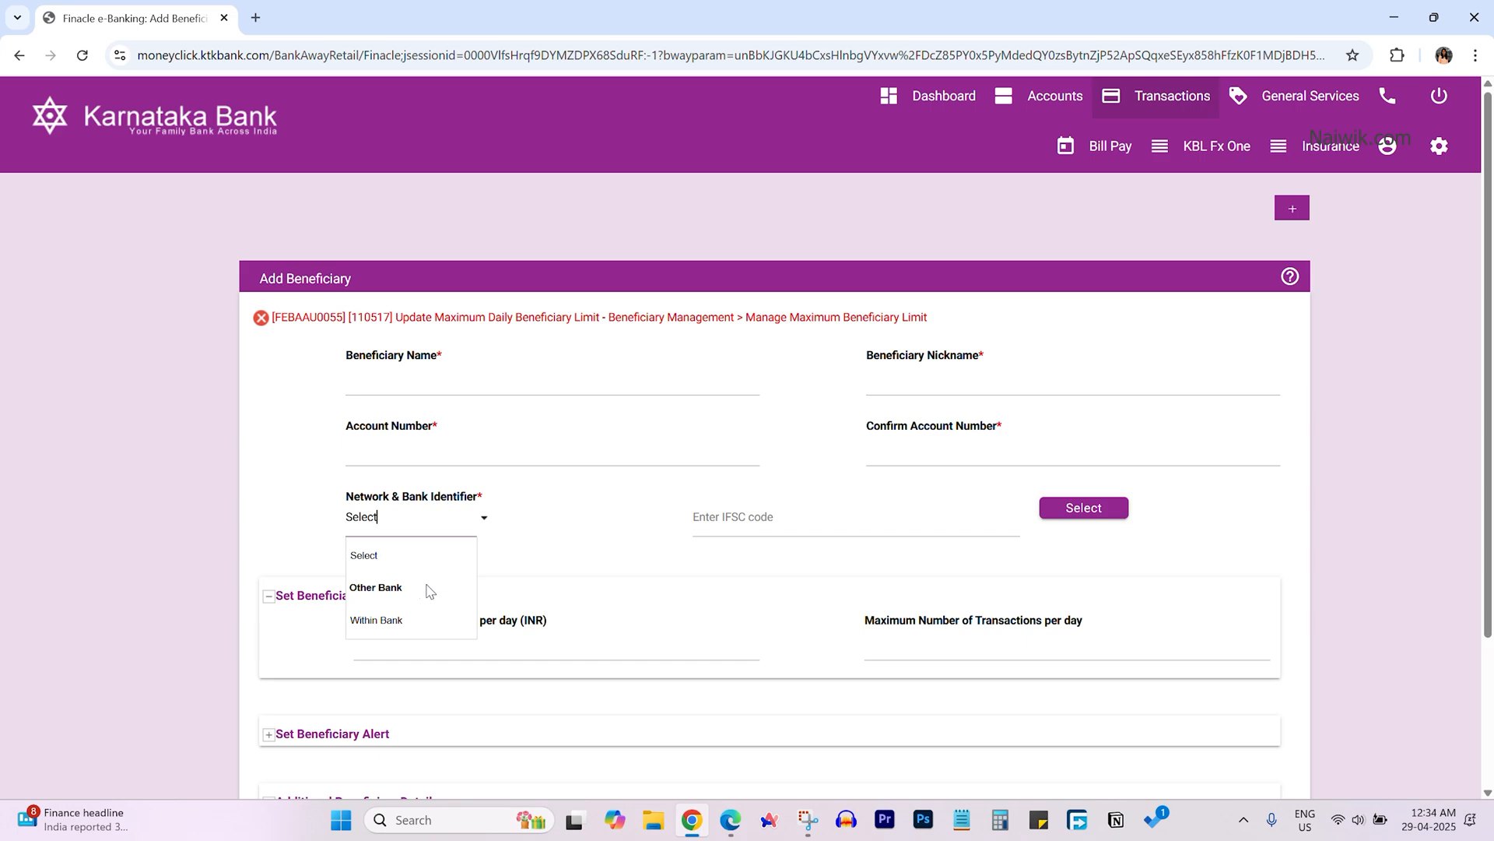
{"action": "left_click", "coordinate": [375, 587]}
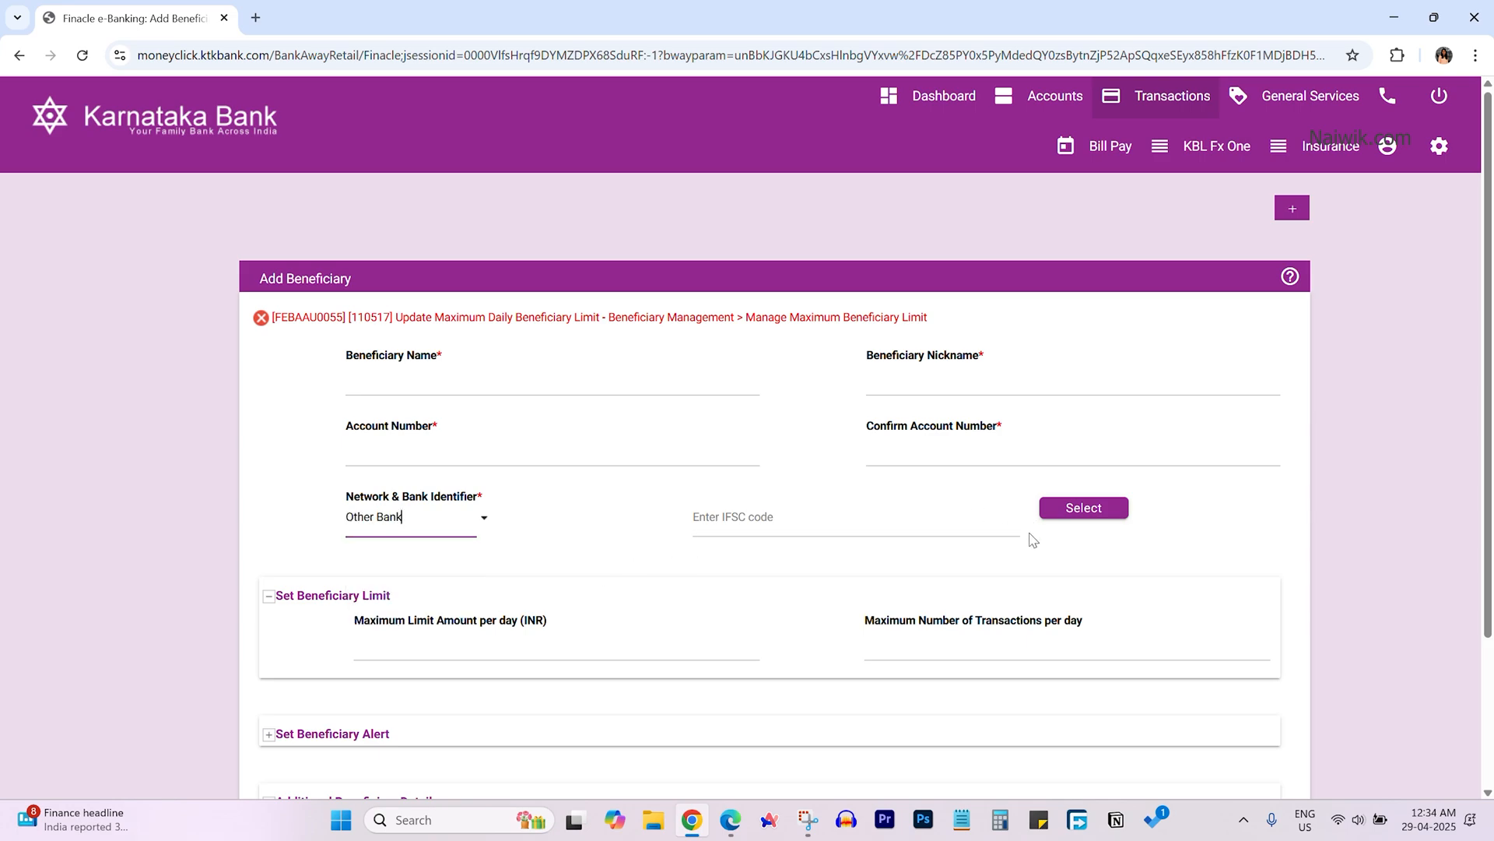
{"action": "mouse_move", "coordinate": [700, 586]}
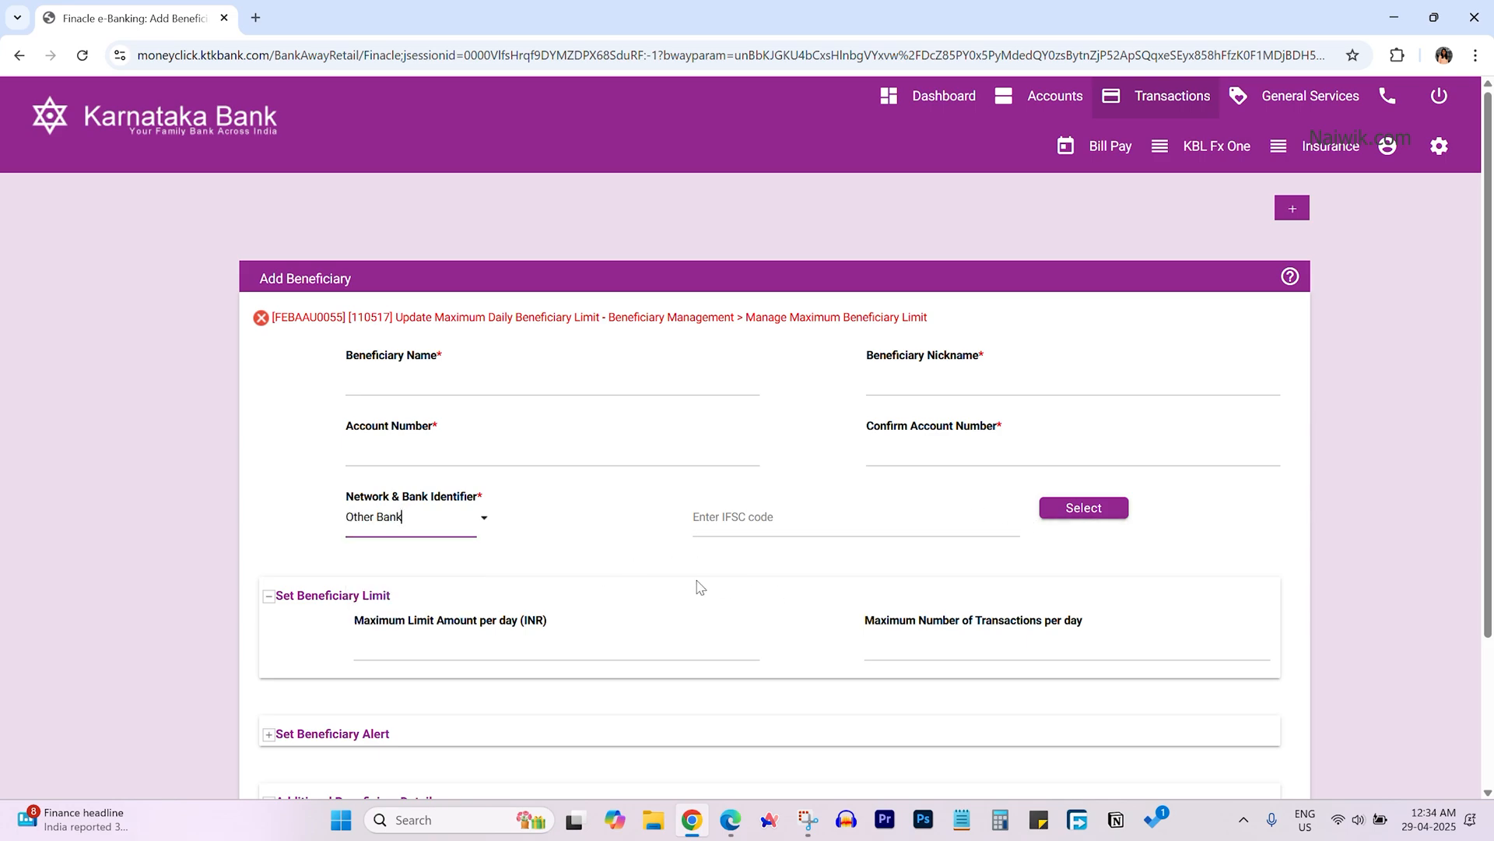
- Review the Axis payee preview, enter the OTP and confirm the details
{"action": "scroll", "scroll_direction": "down", "scroll_amount": 3}
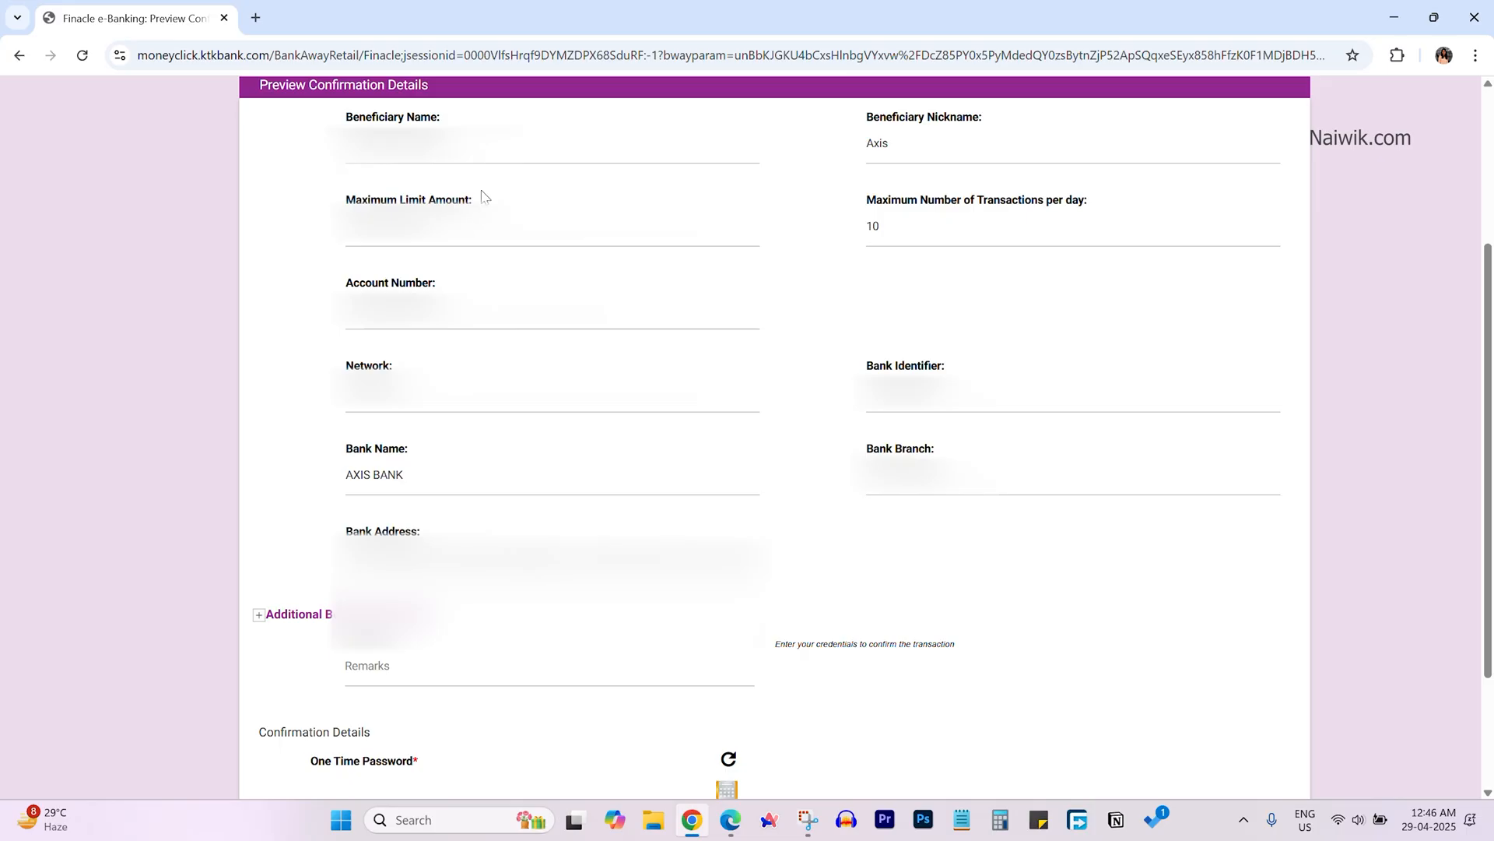
{"action": "mouse_move", "coordinate": [536, 243]}
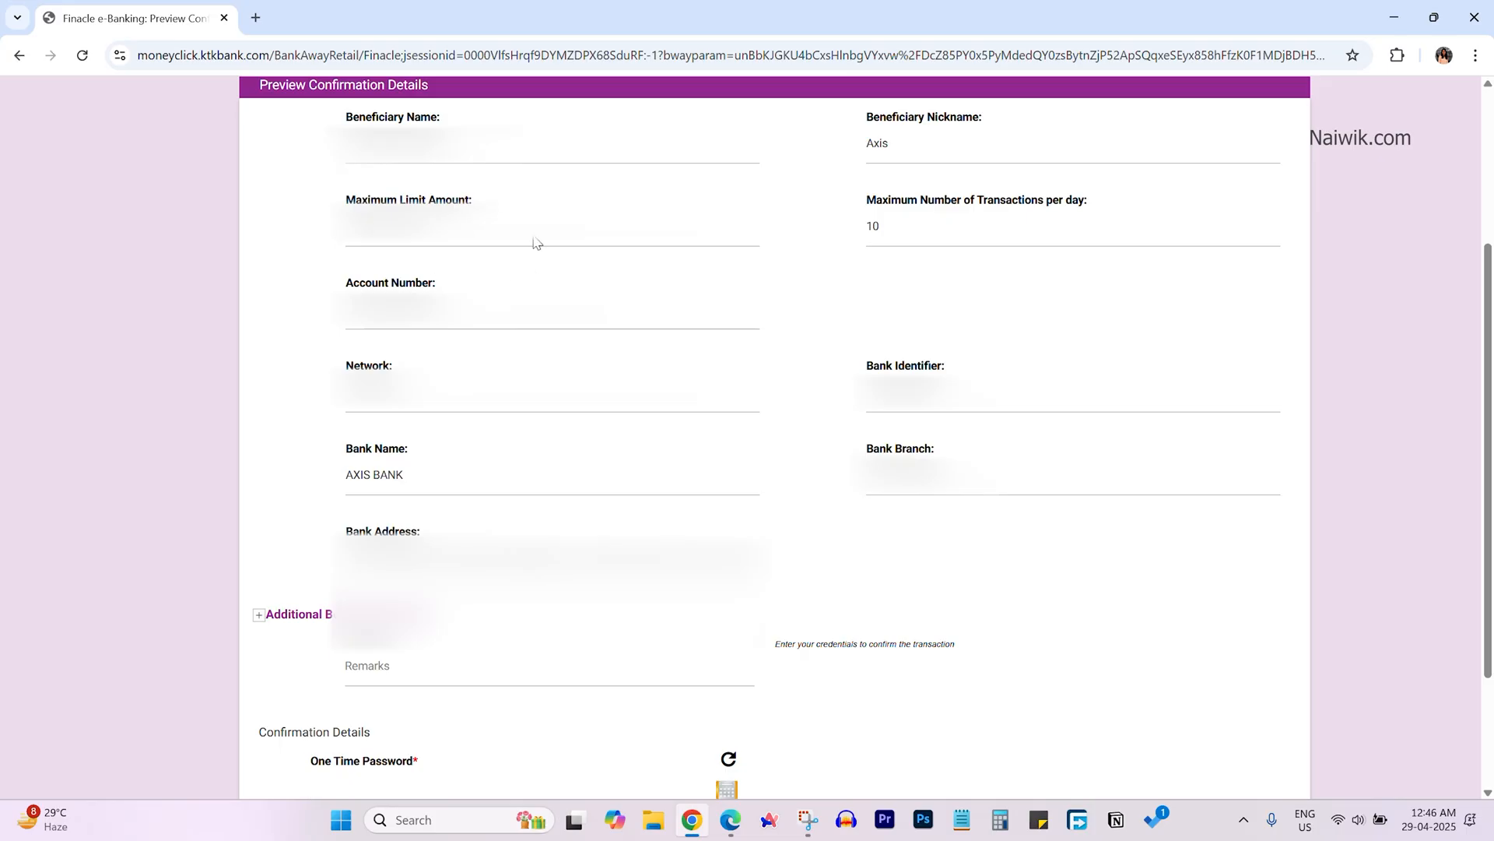
{"action": "mouse_move", "coordinate": [1122, 410]}
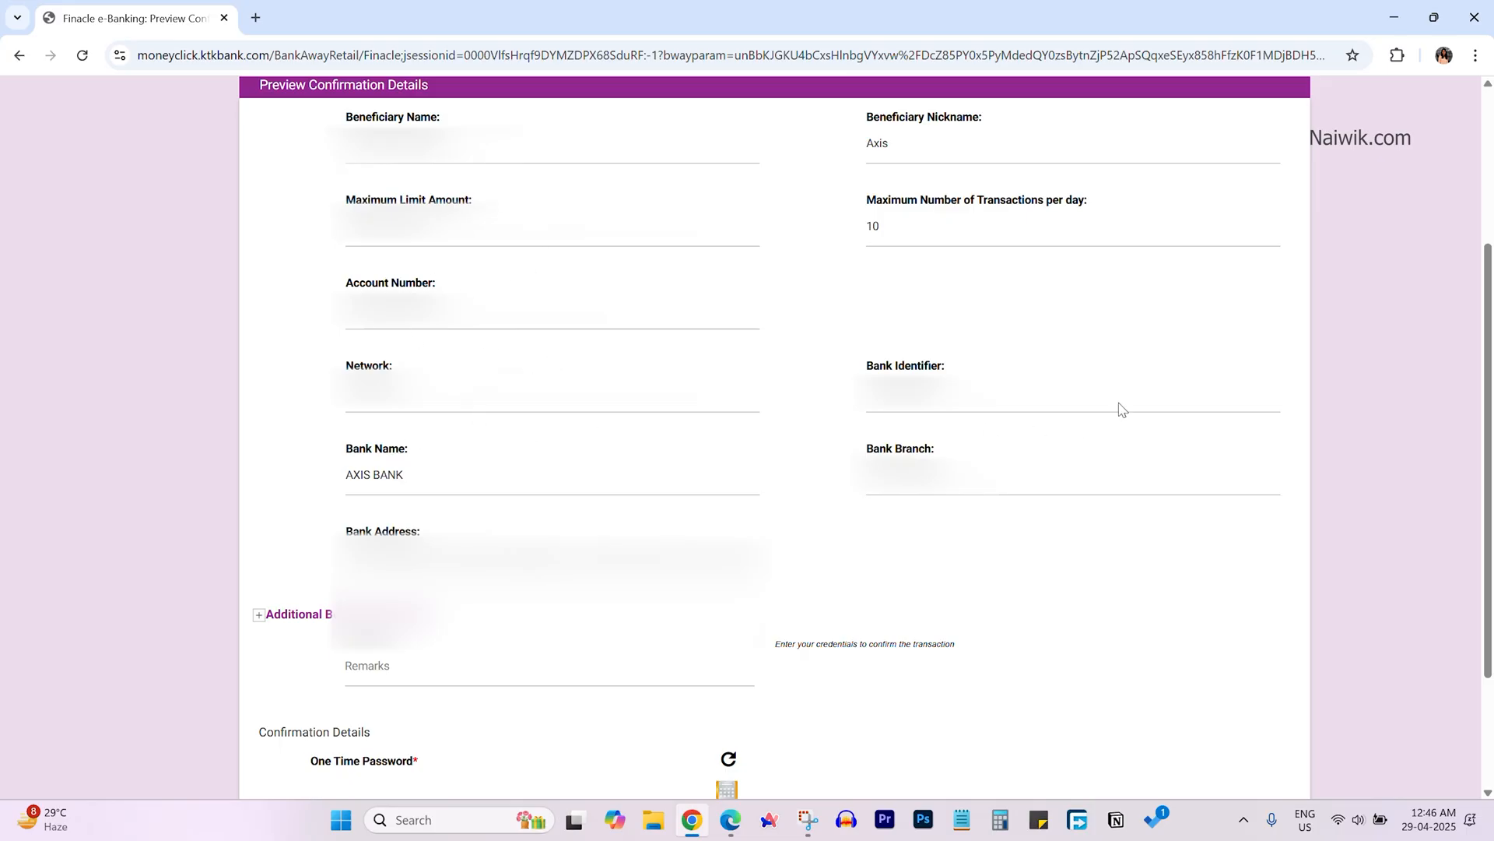
{"action": "scroll", "scroll_direction": "down", "scroll_amount": 3}
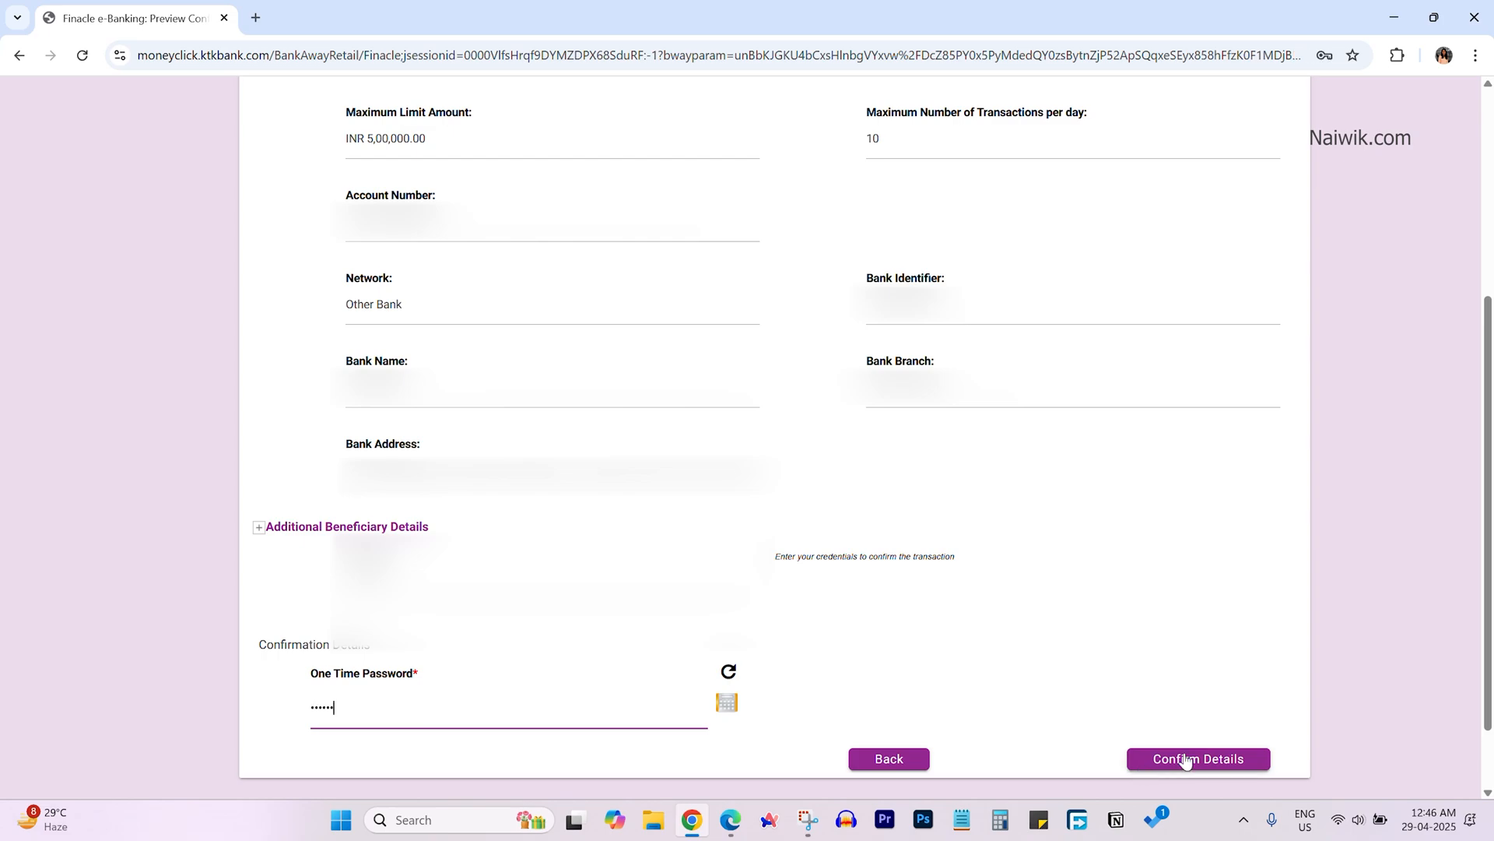
{"action": "left_click", "coordinate": [1198, 758]}
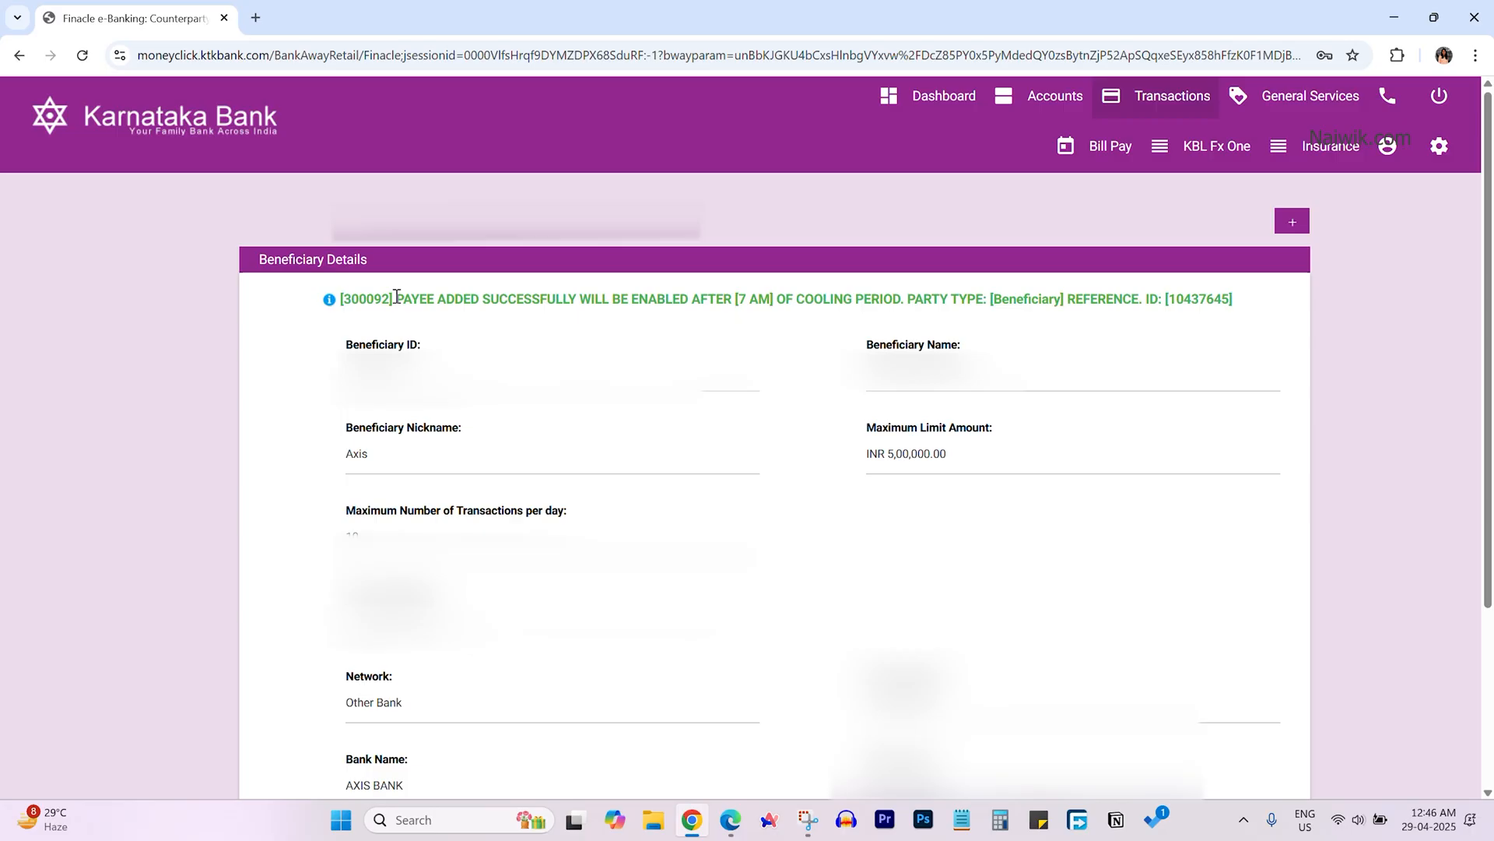